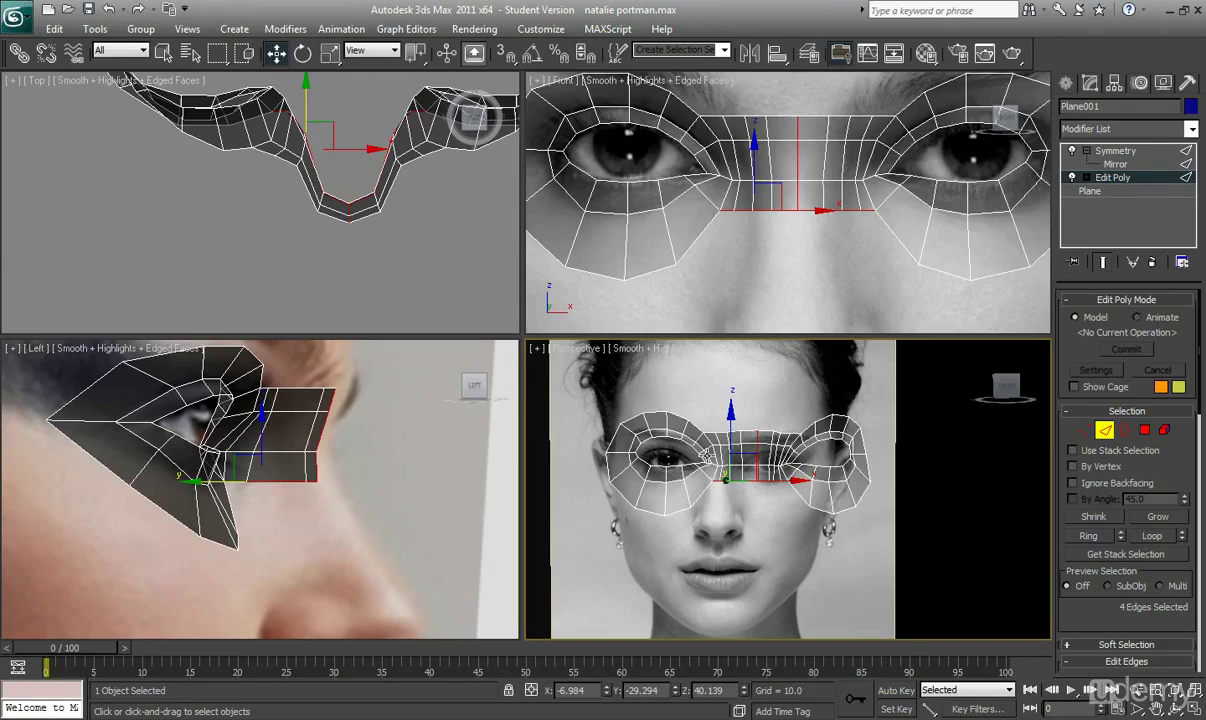
mouse_move(780, 256)
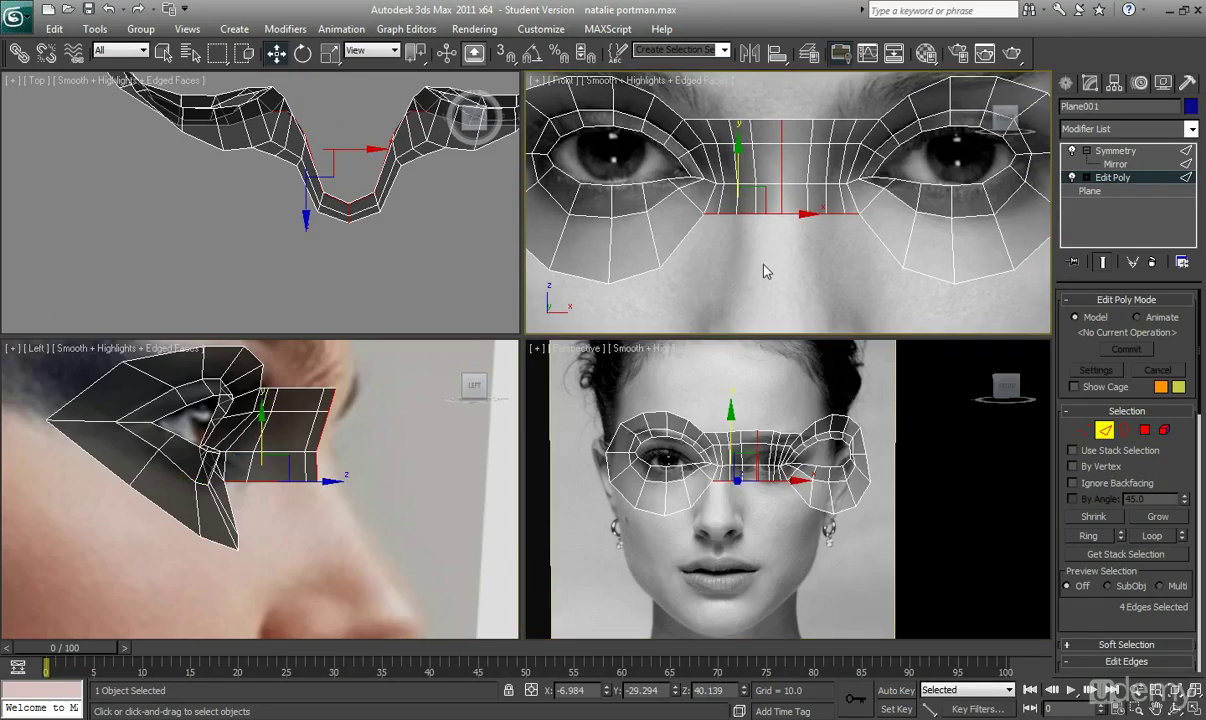
mouse_move(762, 268)
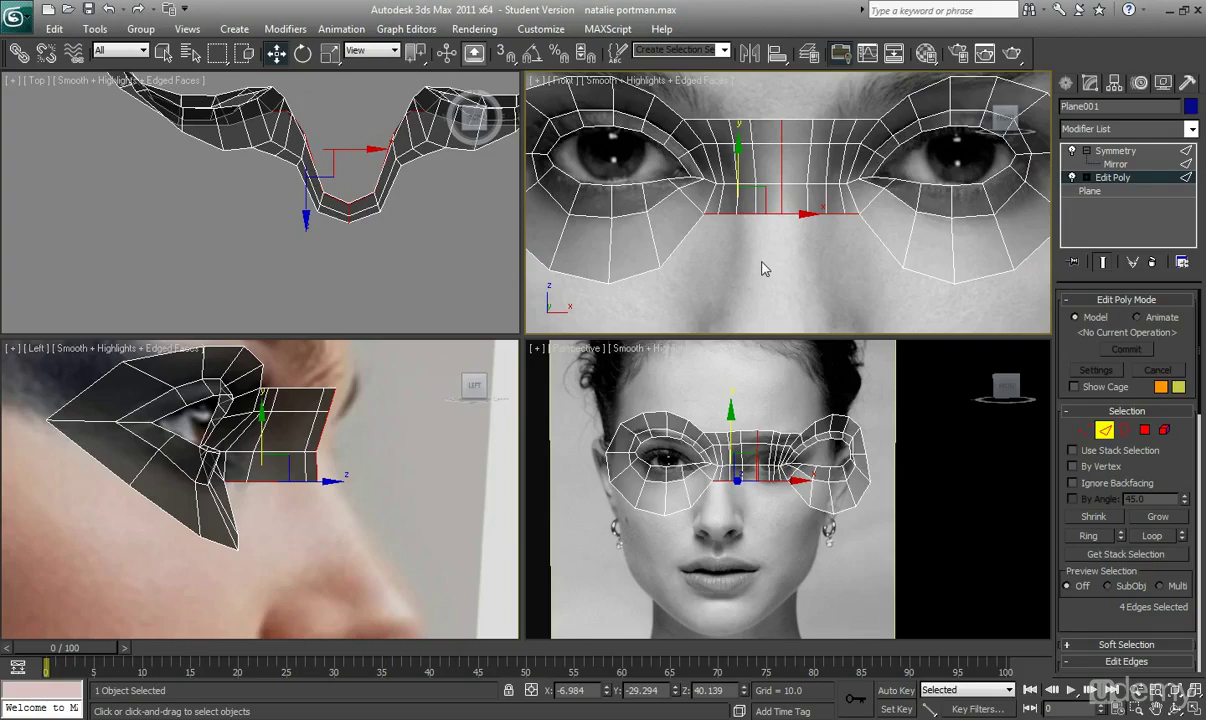
mouse_move(828, 244)
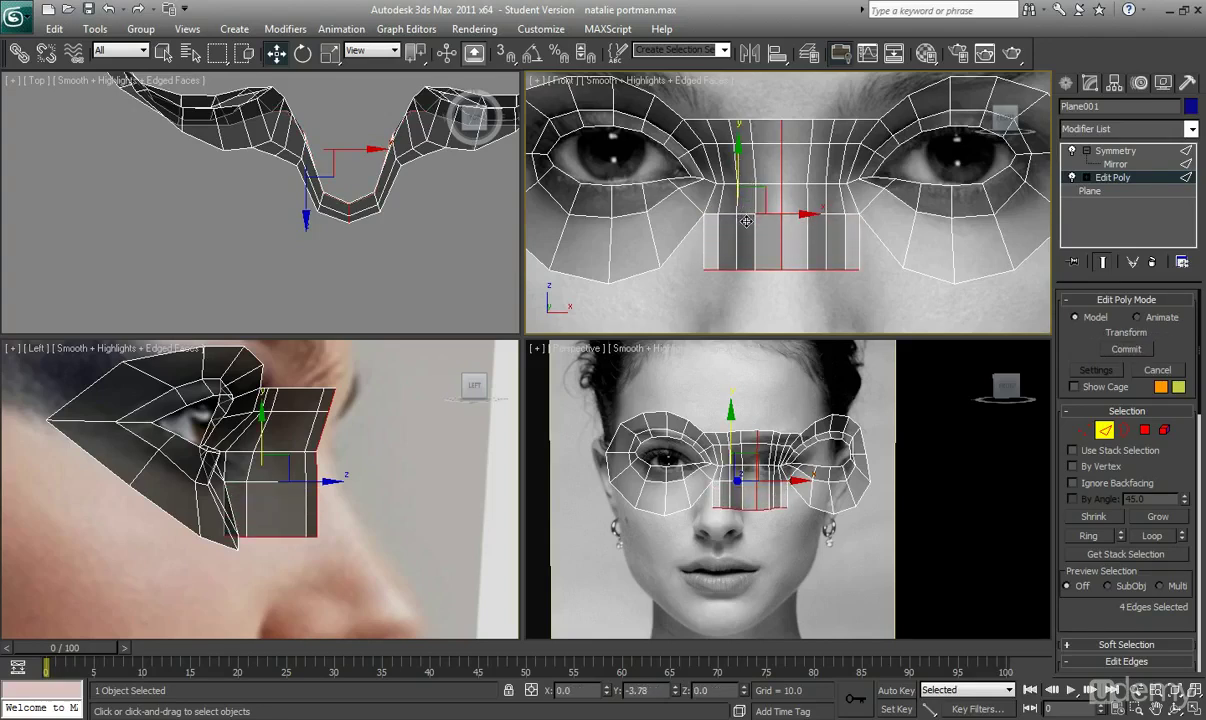
- Extend the nose-bridge strip down the nose and pull its bottom vertices onto the side-photo profile
left_click_drag(744, 200, 740, 240)
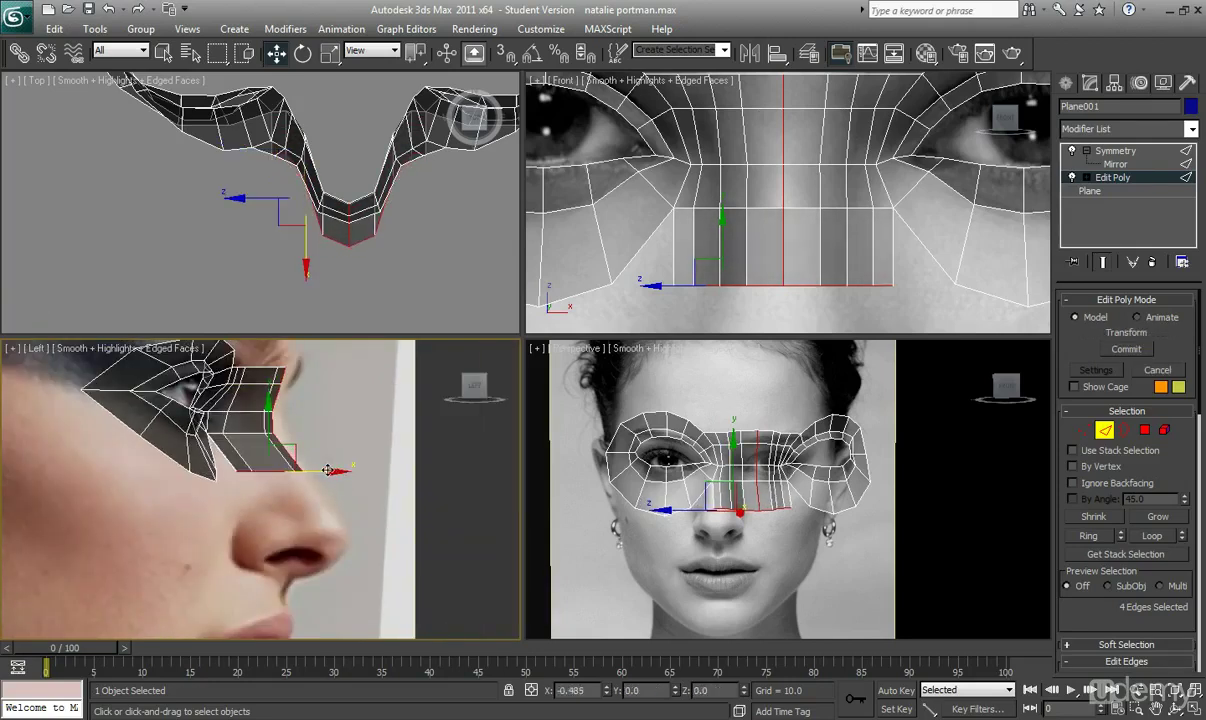
left_click(1084, 432)
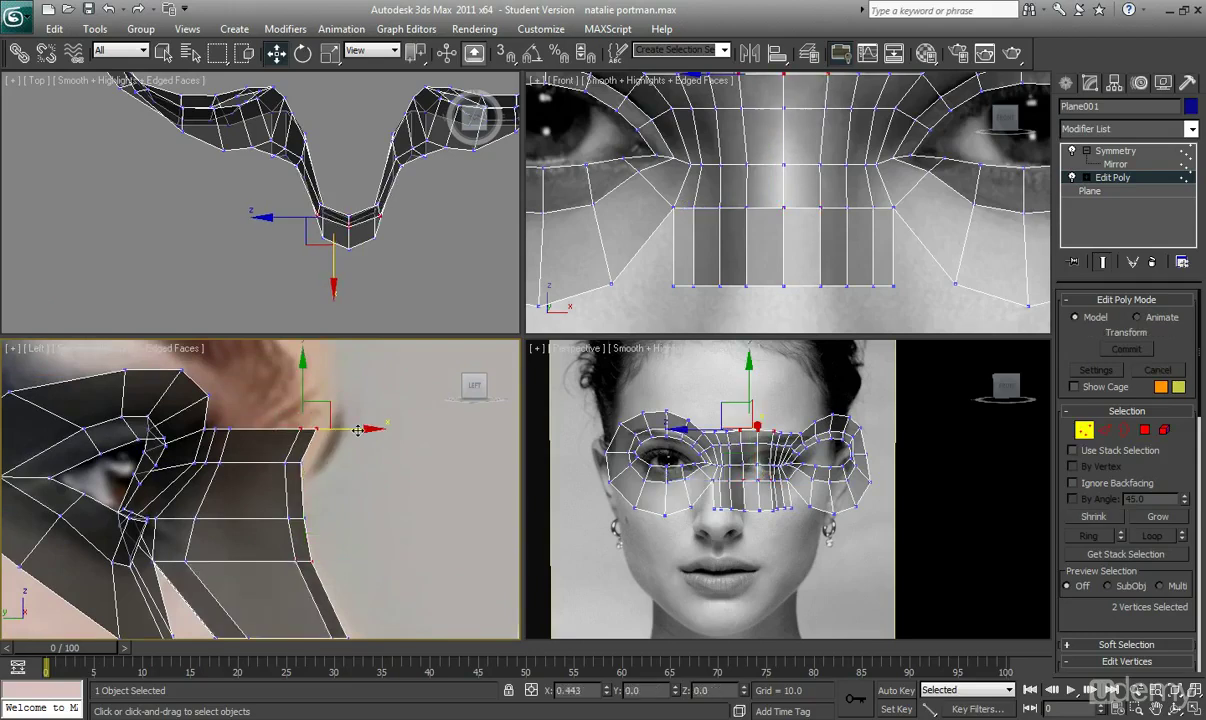
left_click_drag(356, 430, 352, 464)
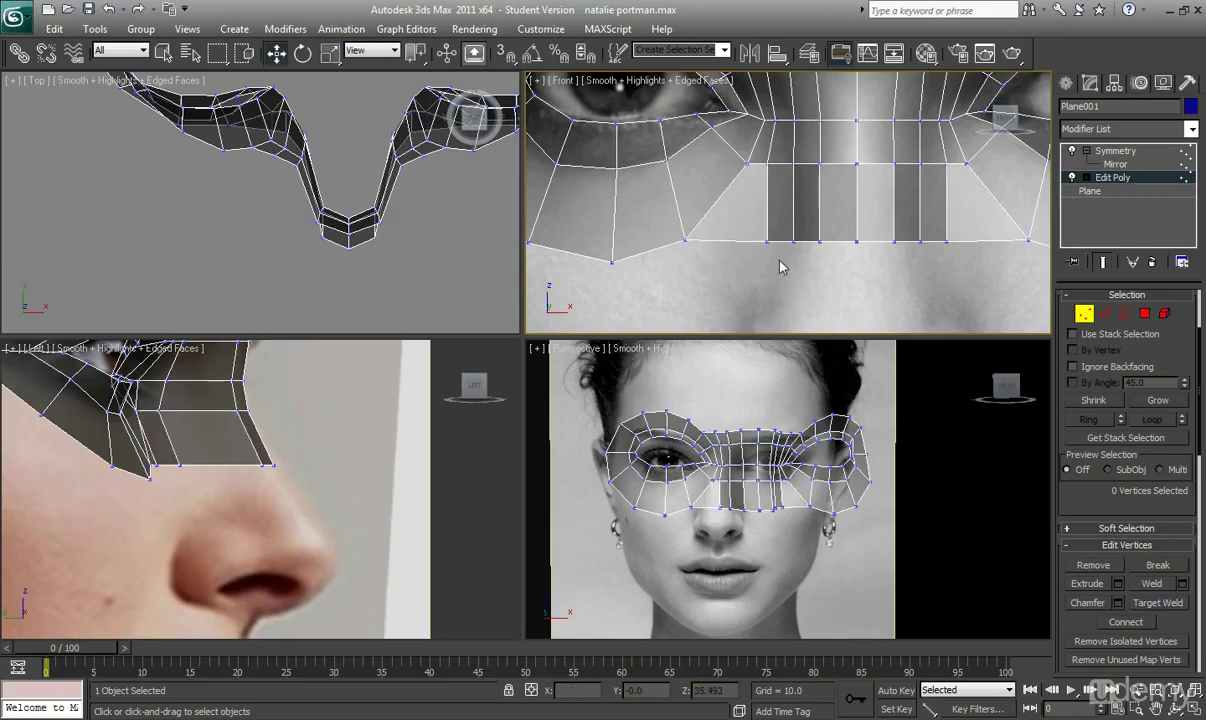
- Select a bottom vertex of the nose strip in the Front viewport for repositioning
left_click(792, 242)
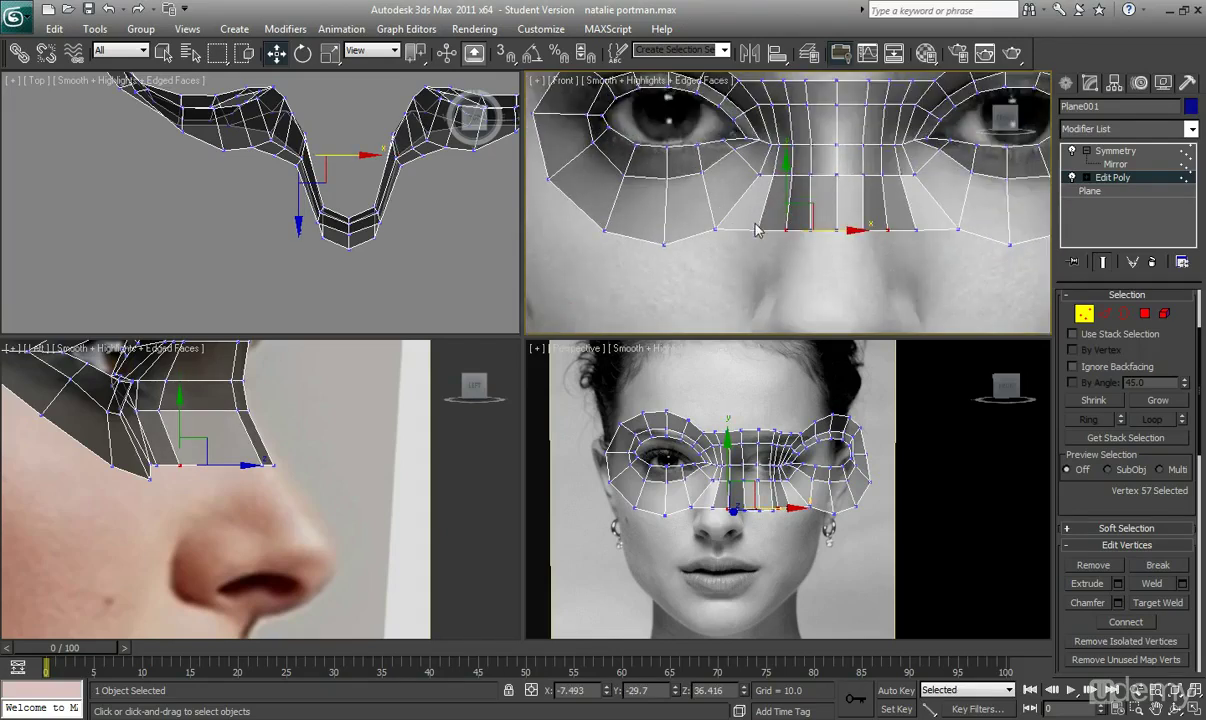
- Deselect the nose-strip vertex before reshaping the bridge polygons toward the eye mask
left_click(800, 206)
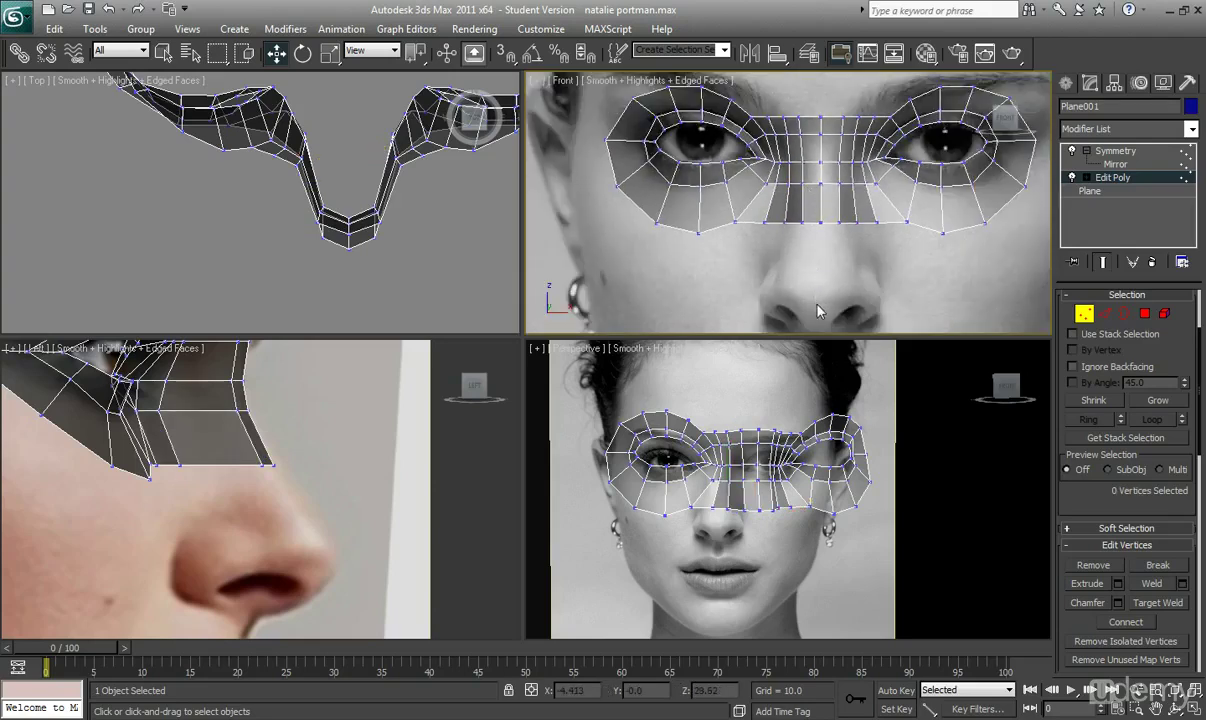
mouse_move(772, 284)
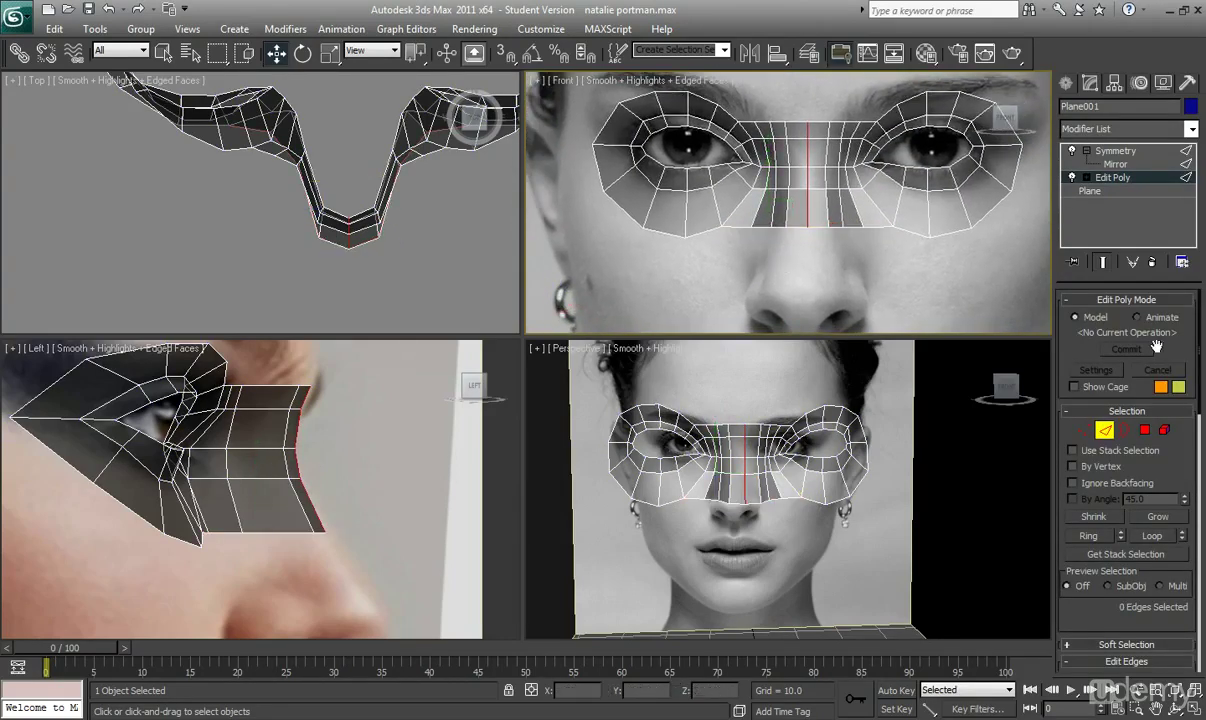
- Select the bottom nose faces and orbit the Perspective view to inspect the shaded mask from the side
left_click(1144, 430)
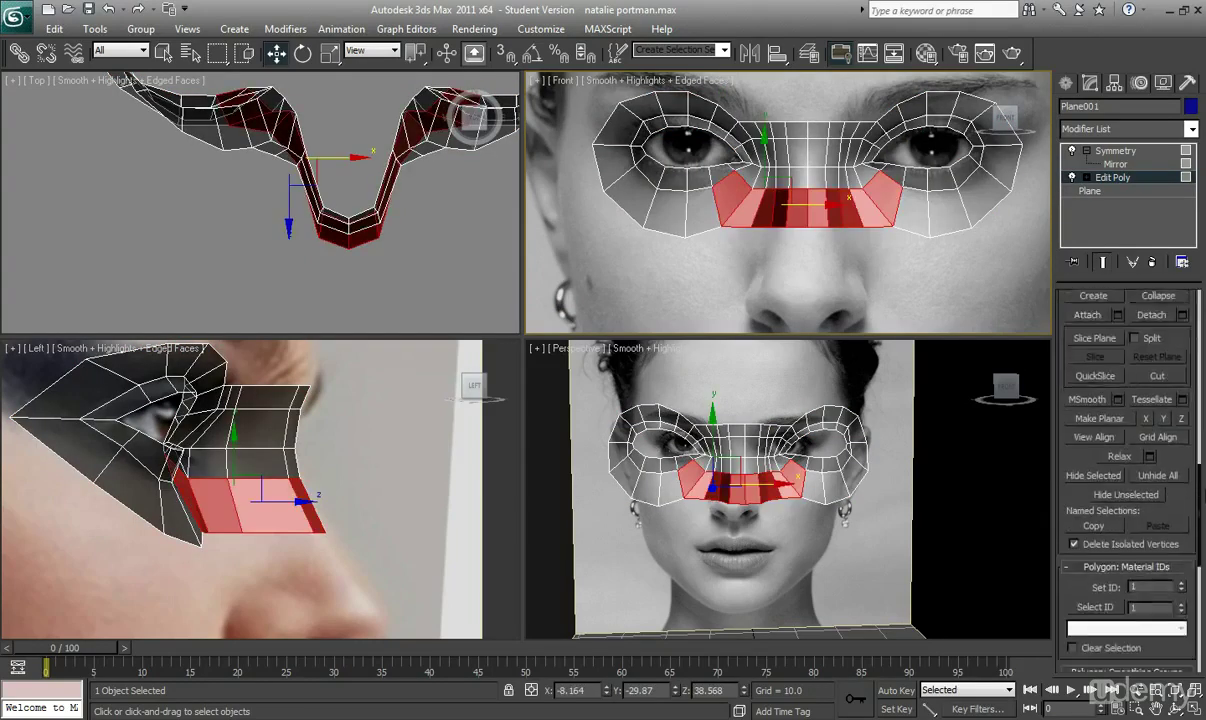
scroll("down", 3)
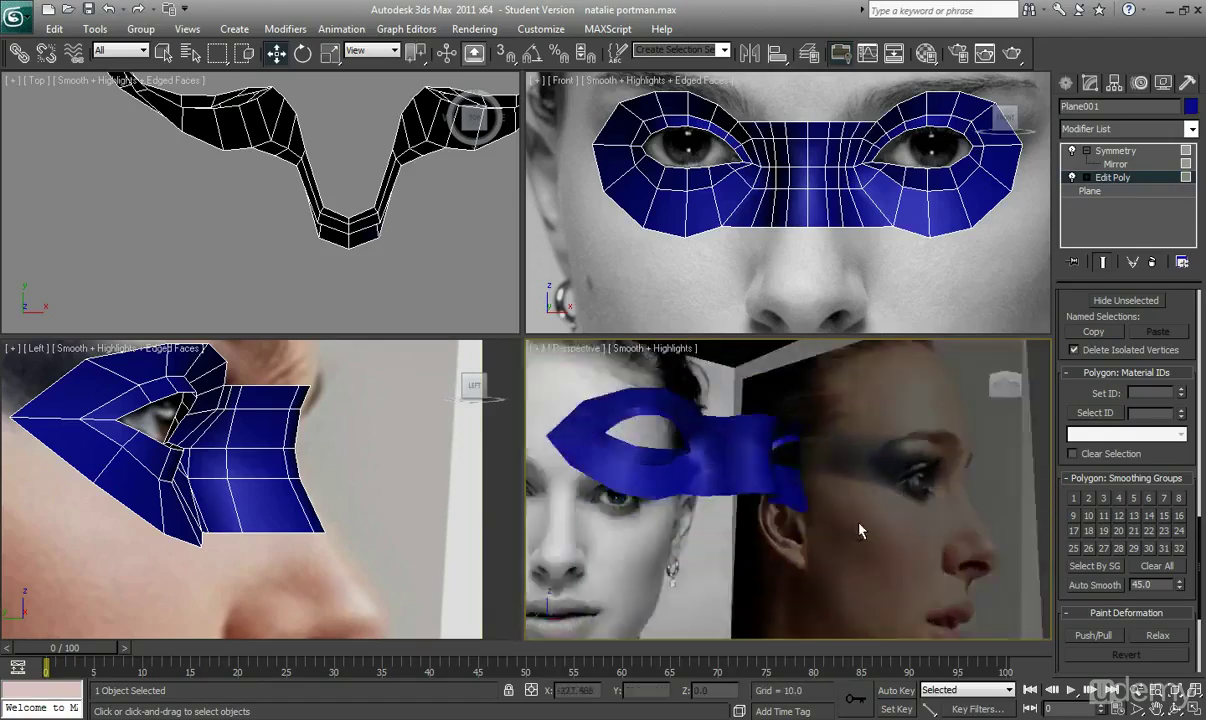
left_click_drag(860, 530, 790, 560)
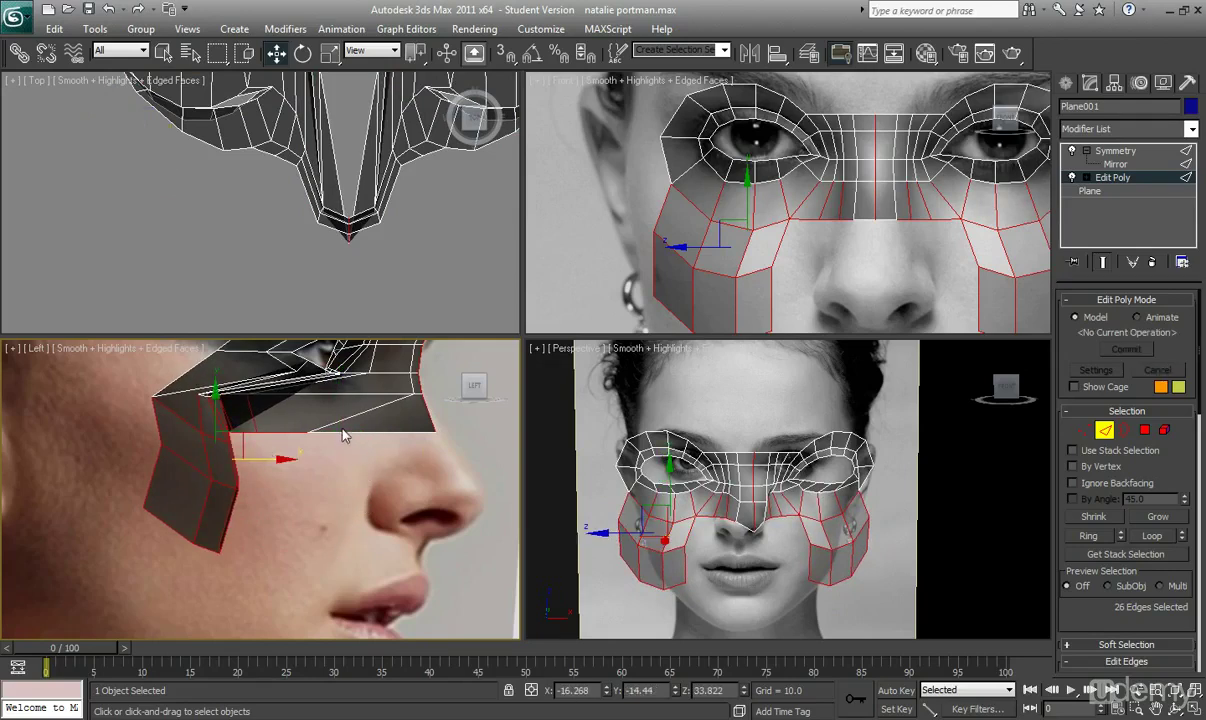
mouse_move(348, 420)
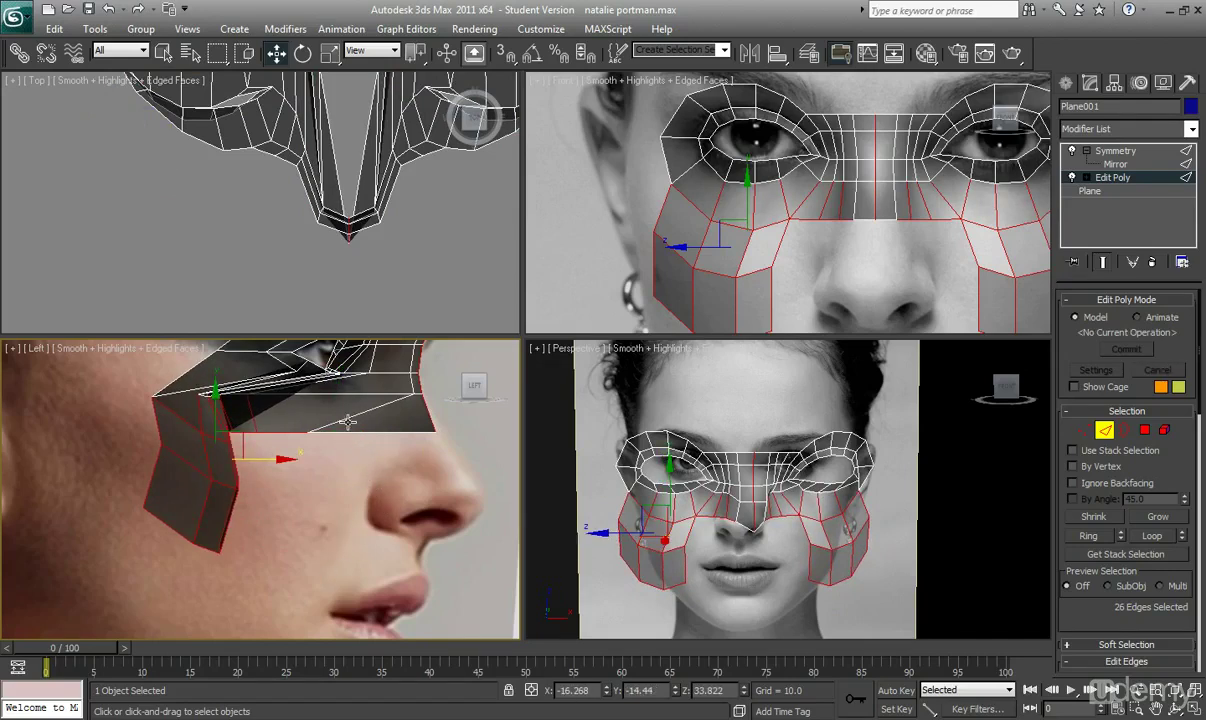
mouse_move(364, 456)
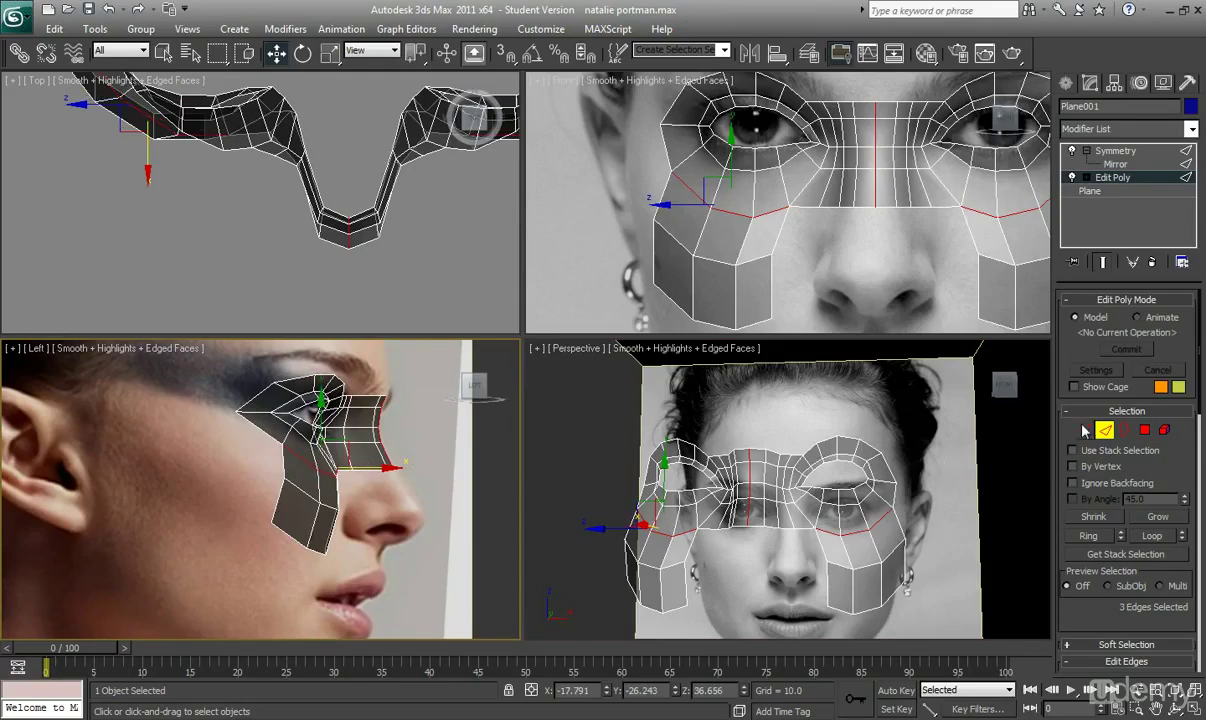
- Move cheek-patch vertices one by one onto the cheek contour beside the nose
left_click(1084, 430)
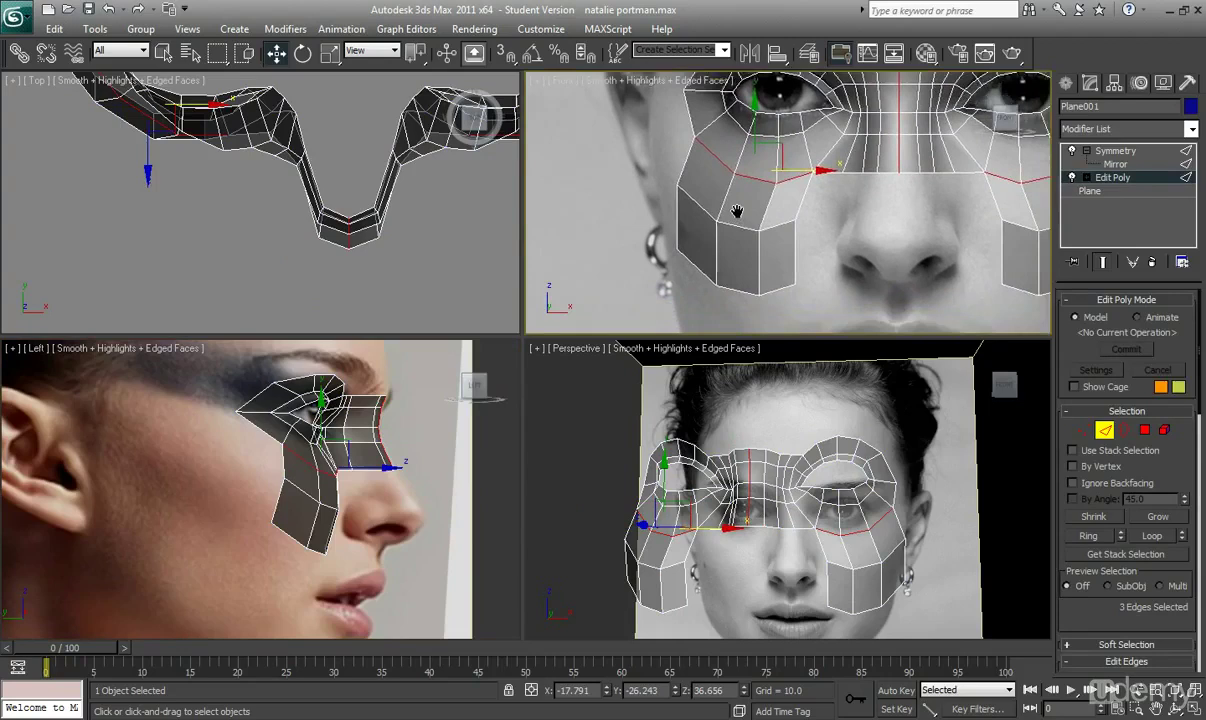
left_click(1084, 430)
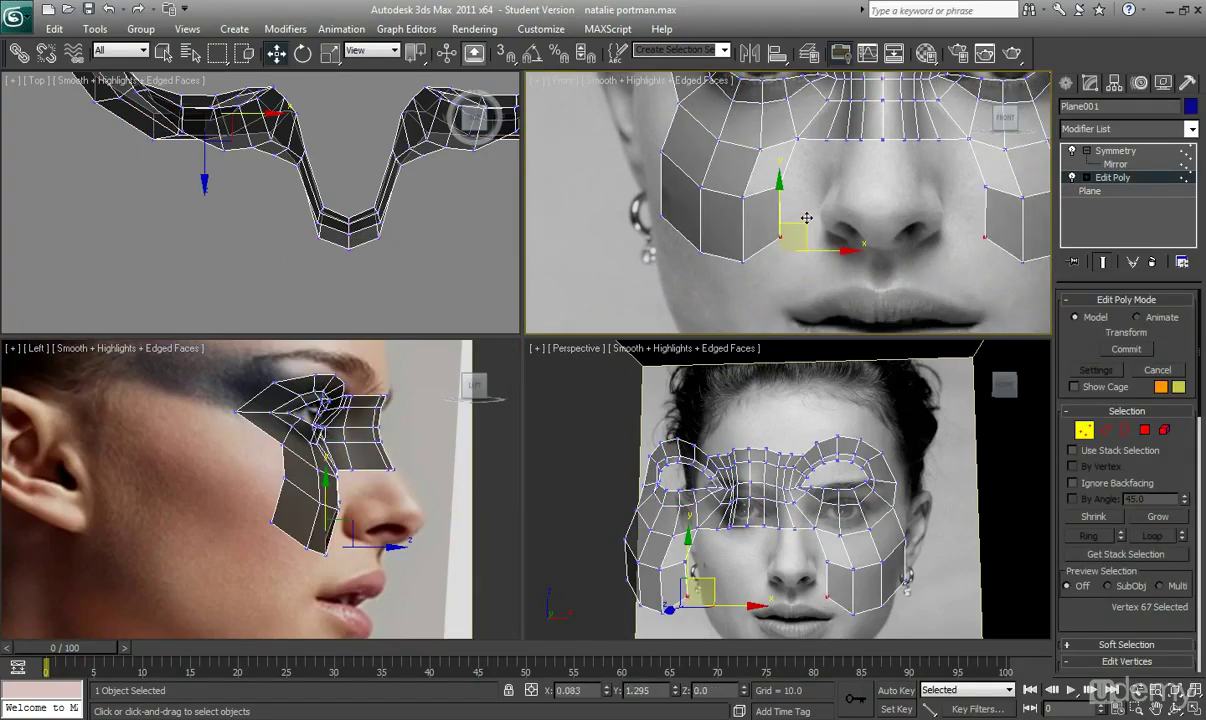
left_click_drag(810, 230, 816, 218)
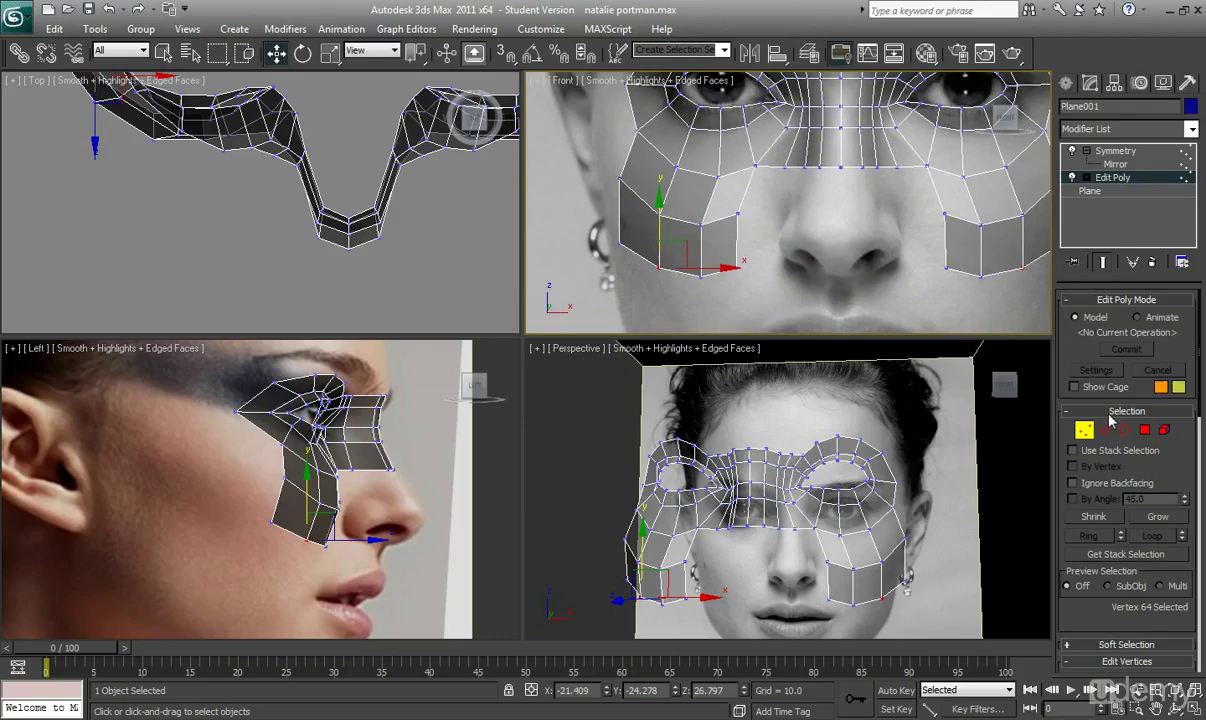
left_click(1104, 430)
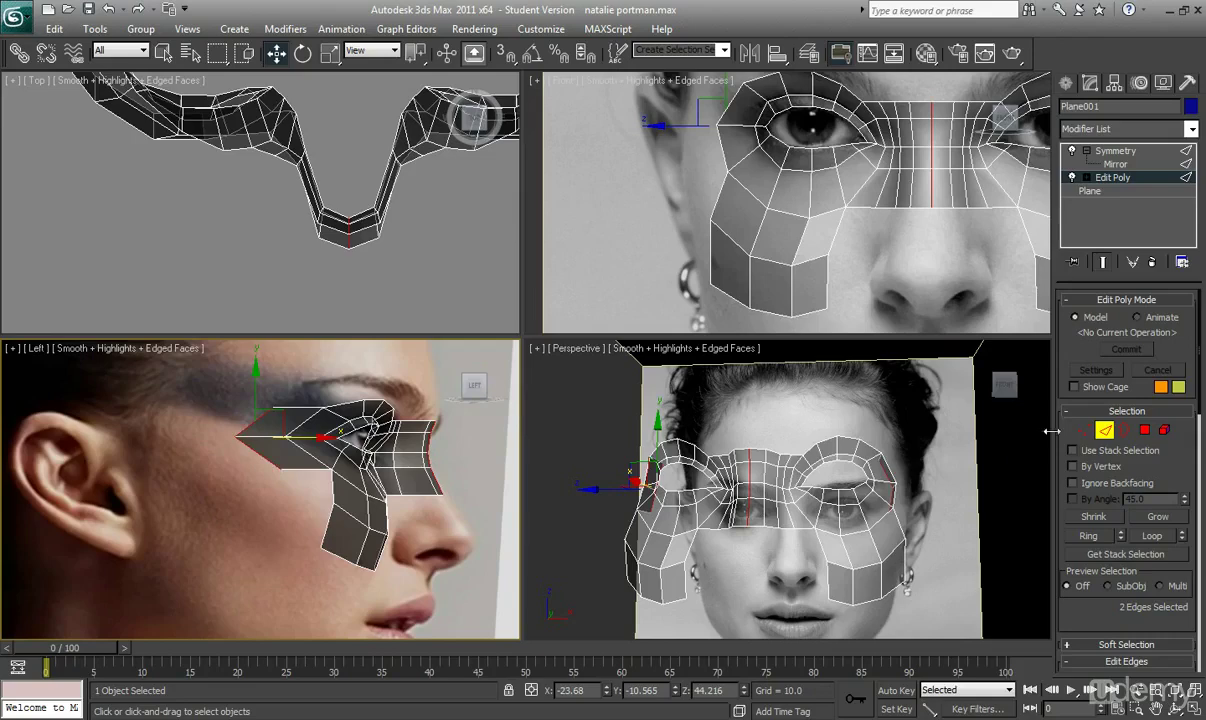
- Select the vertex where the mask meets the cheek in the Left viewport
left_click(1084, 430)
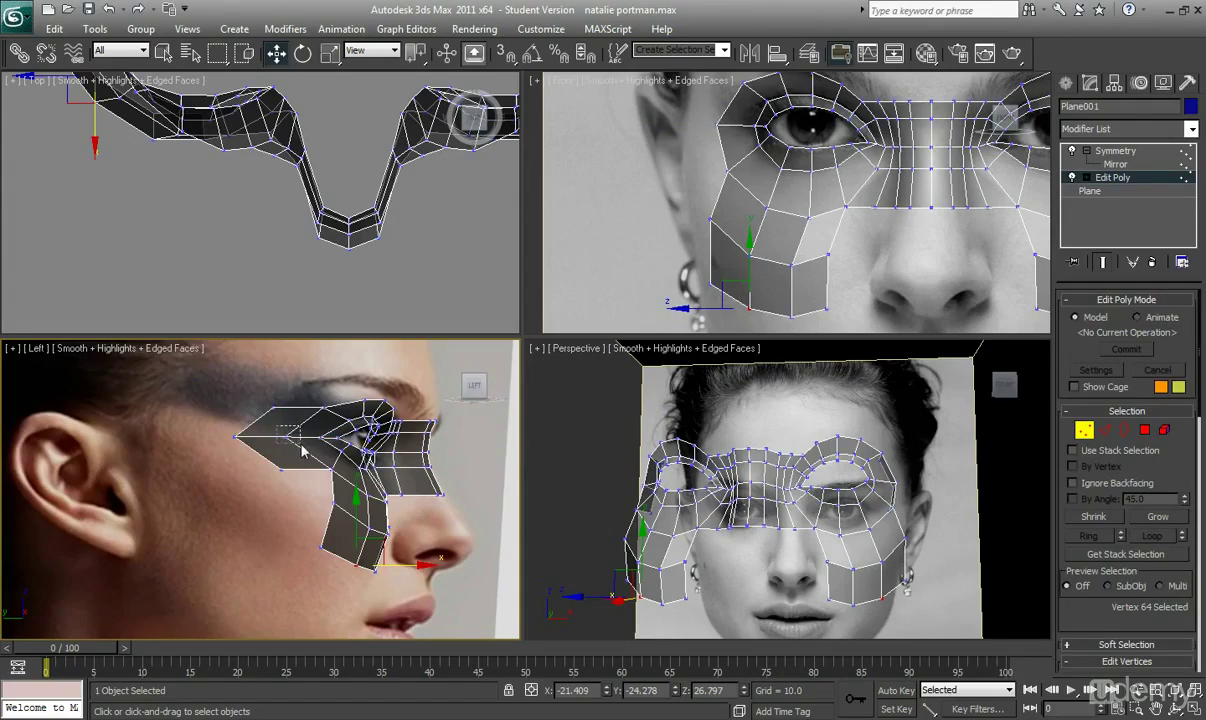